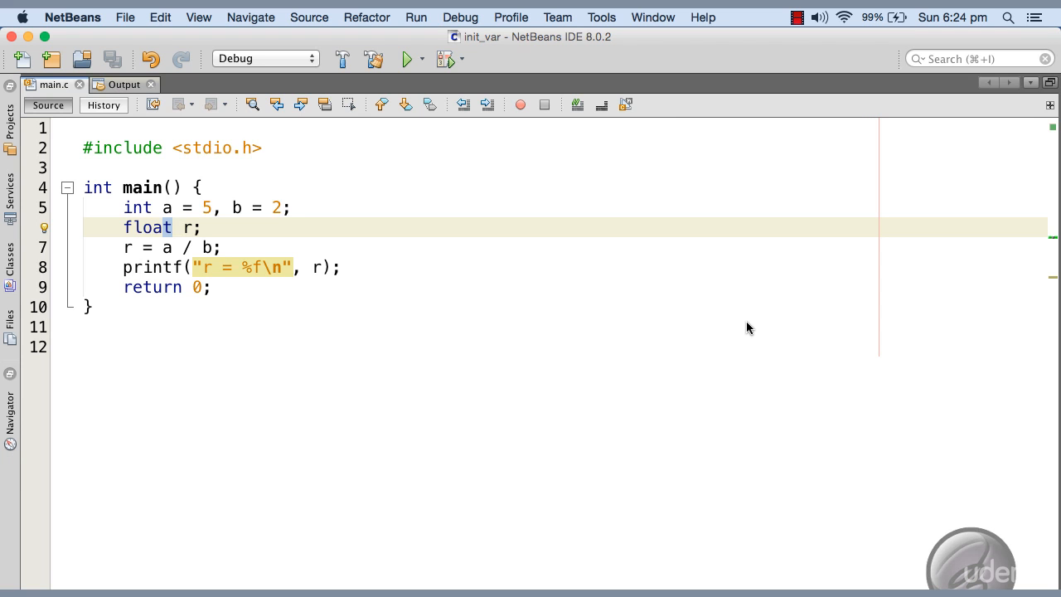
pyautogui.moveTo(745, 330)
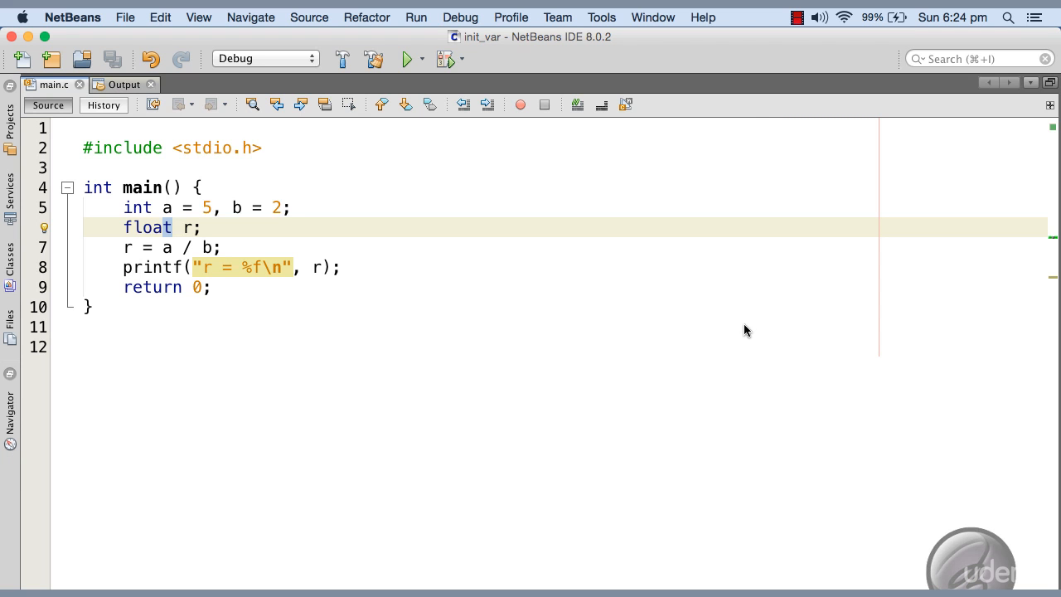
# Build and run the init_var project until the output reports BUILD SUCCESSFUL
pyautogui.click(174, 227)
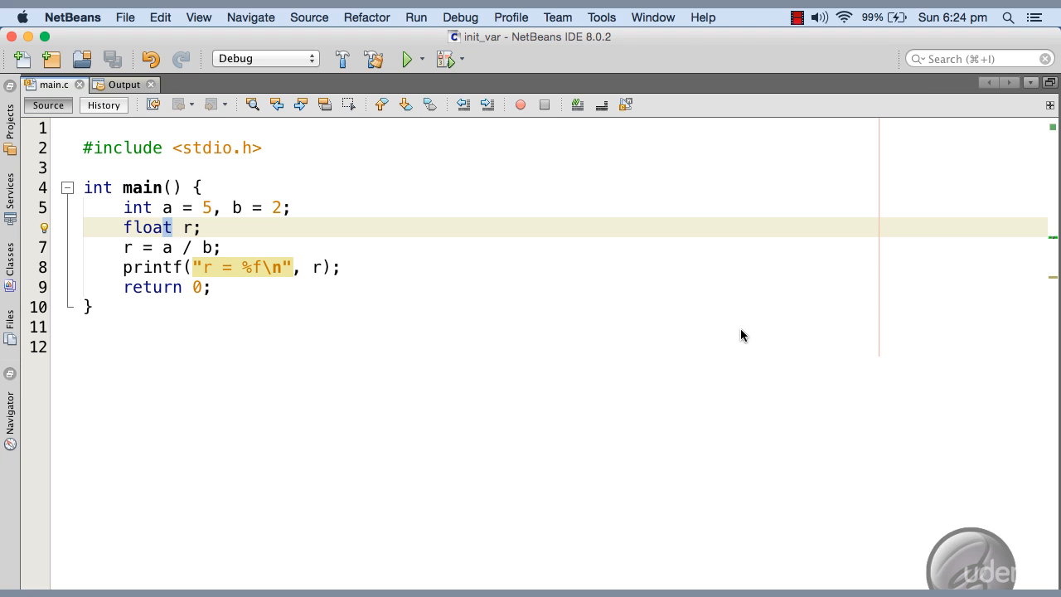
pyautogui.click(174, 227)
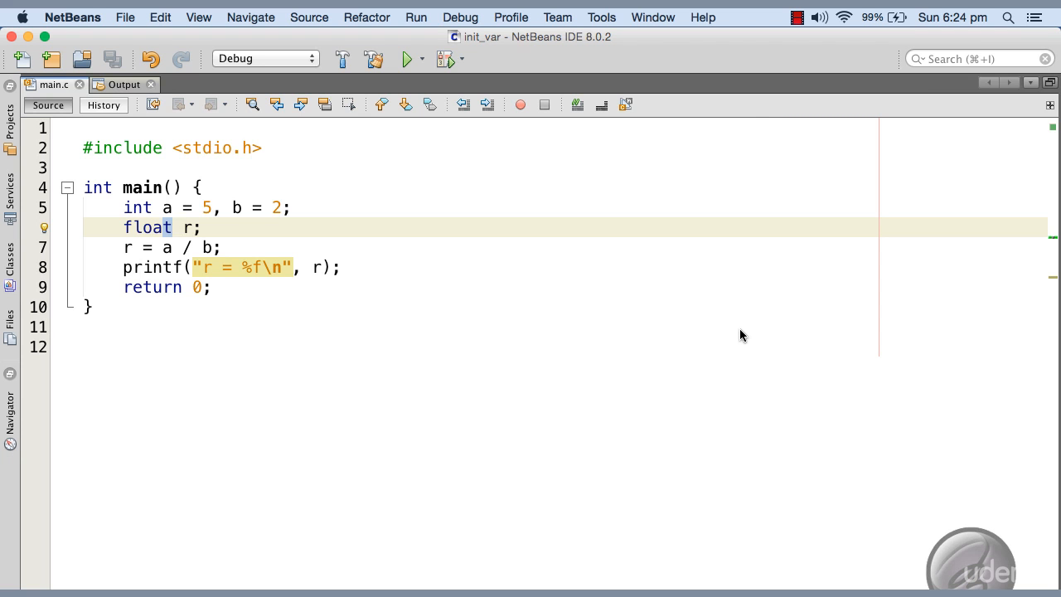
pyautogui.click(174, 228)
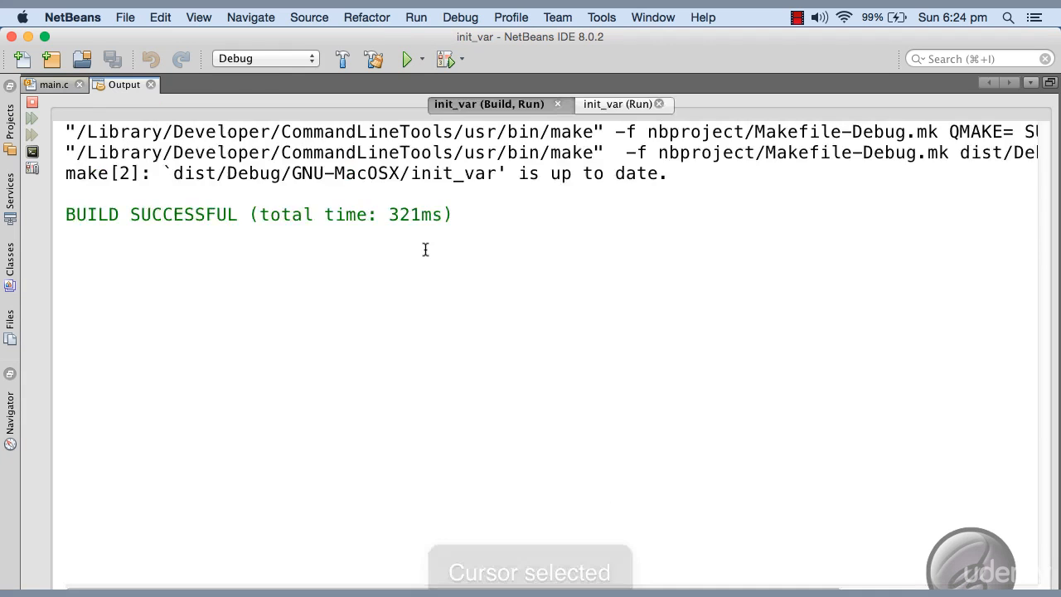
# Switch back to the main.c source with the a / b division into float r
pyautogui.click(612, 104)
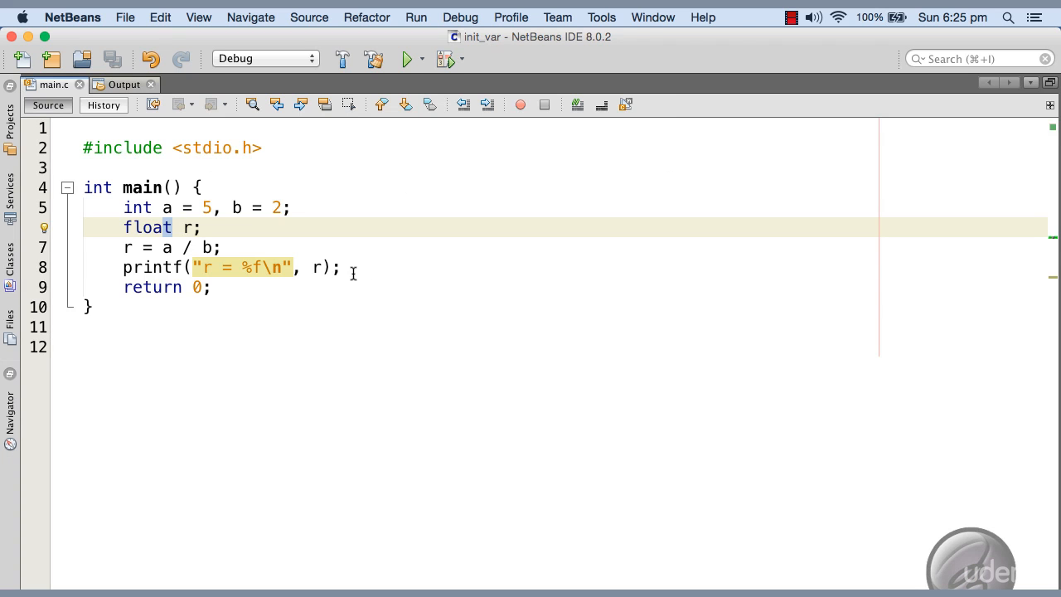
pyautogui.click(174, 227)
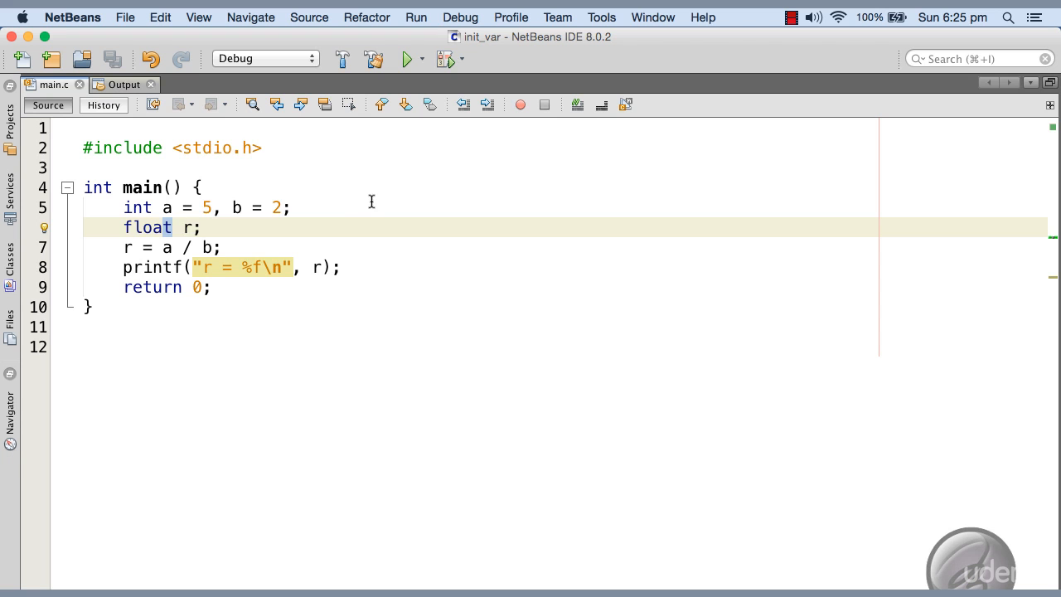
pyautogui.moveTo(376, 216)
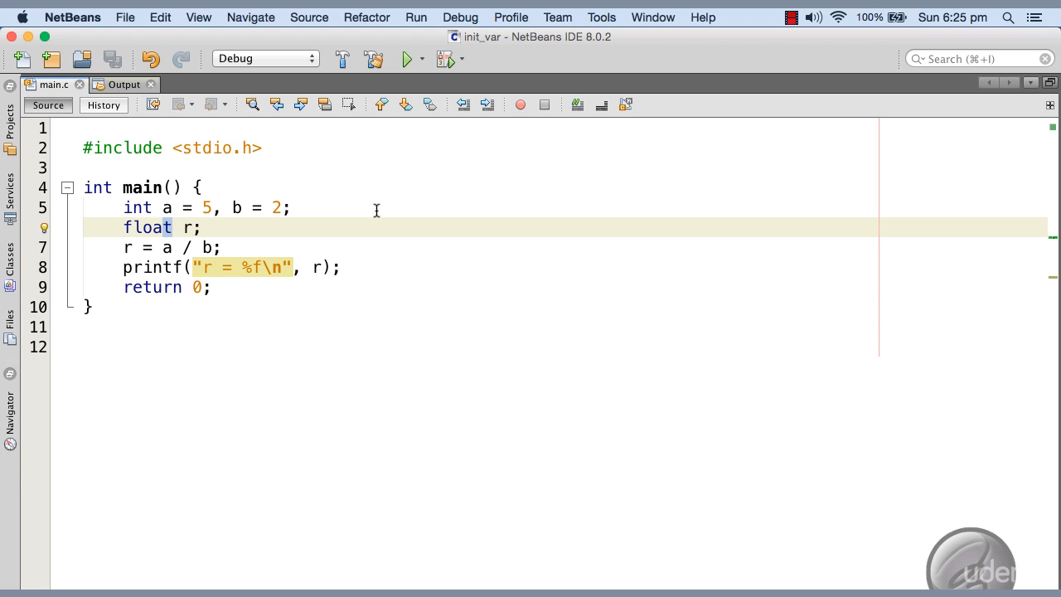
pyautogui.click(174, 227)
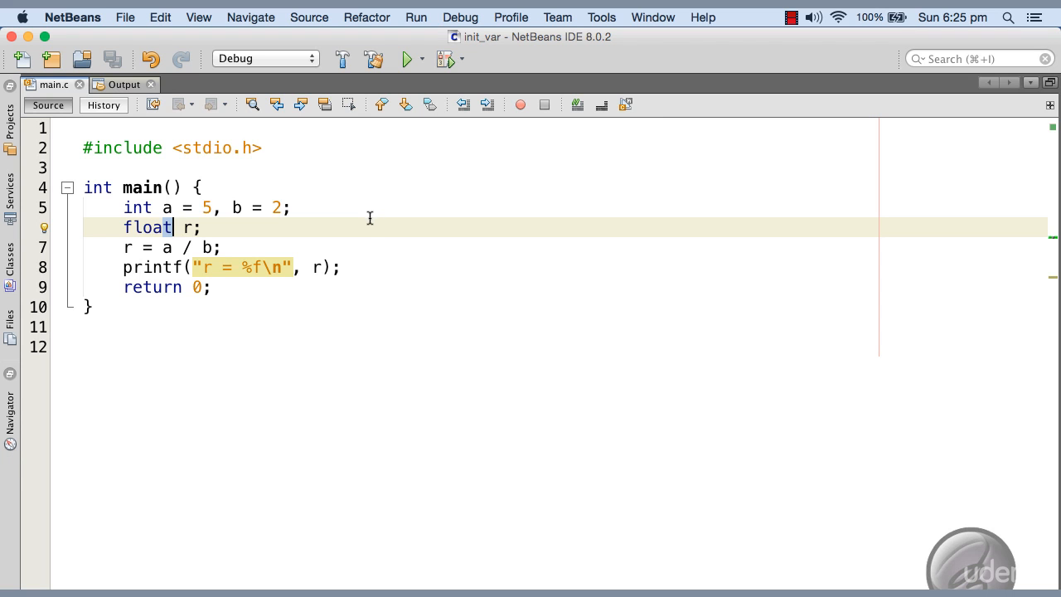
pyautogui.moveTo(323, 241)
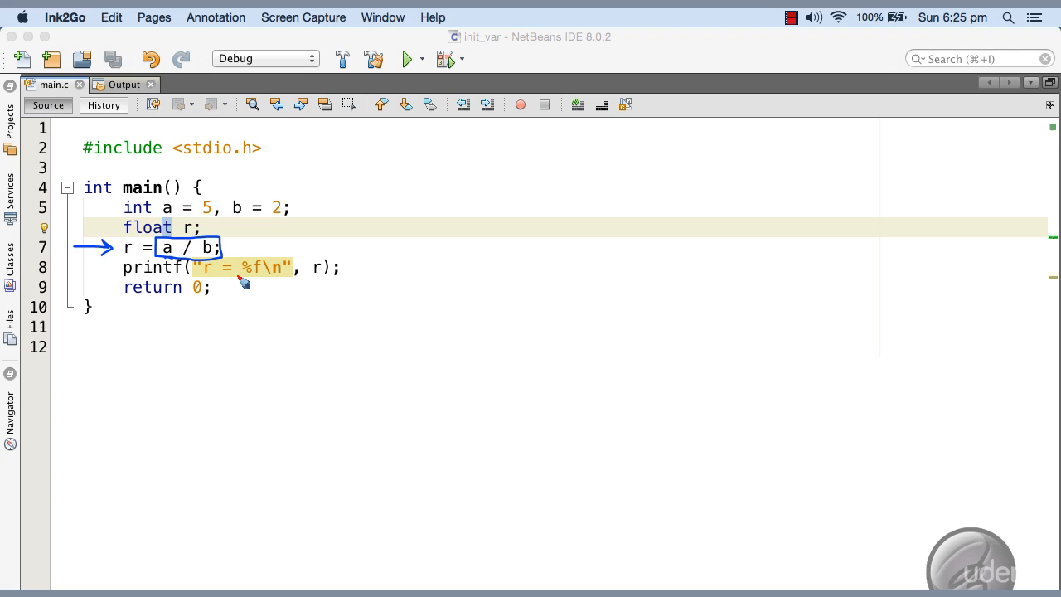
pyautogui.moveTo(264, 222)
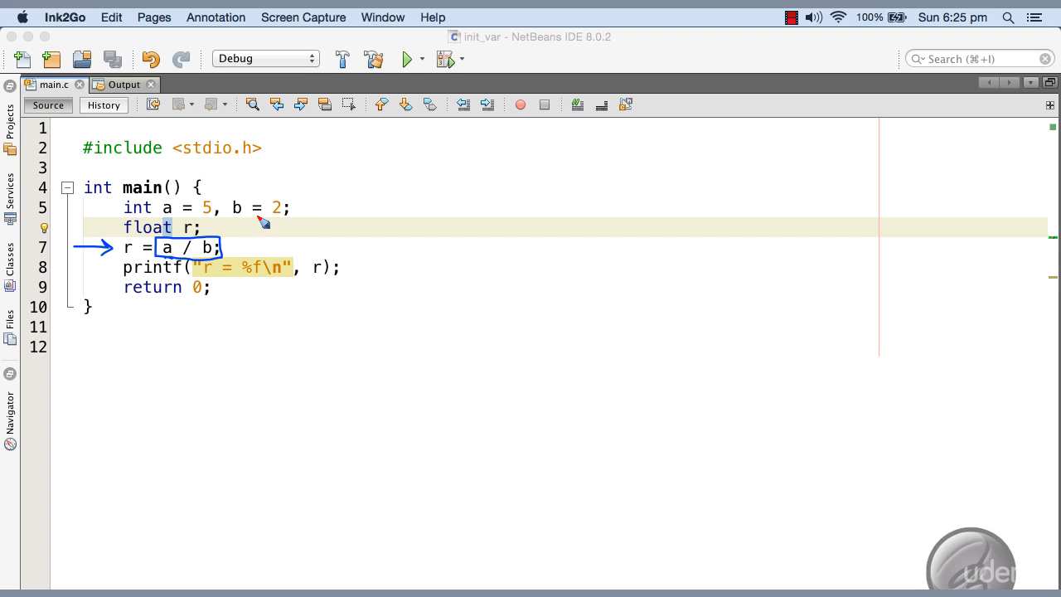
pyautogui.moveTo(275, 263)
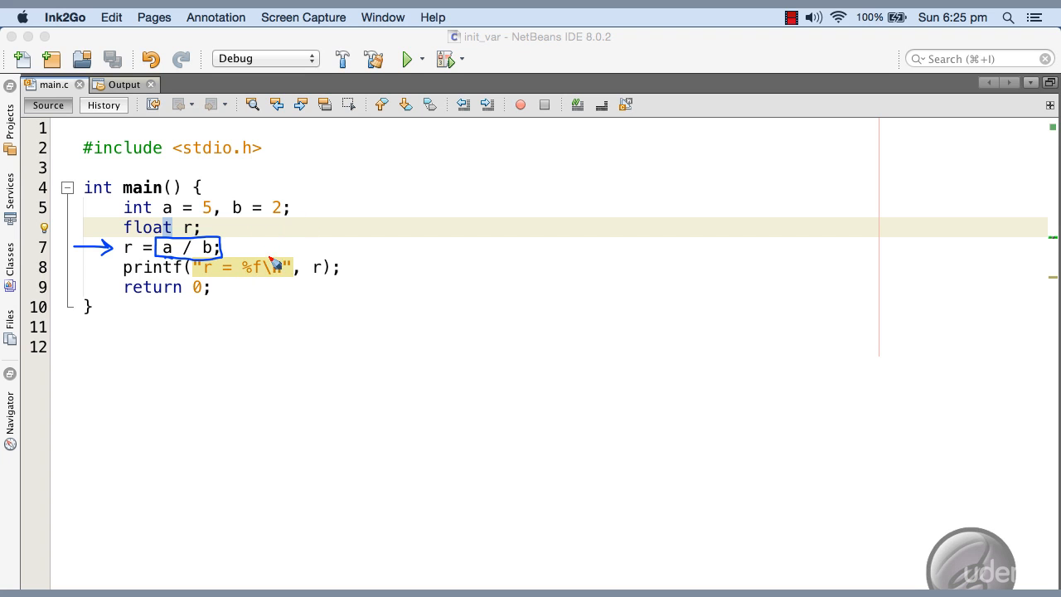
pyautogui.moveTo(275, 264)
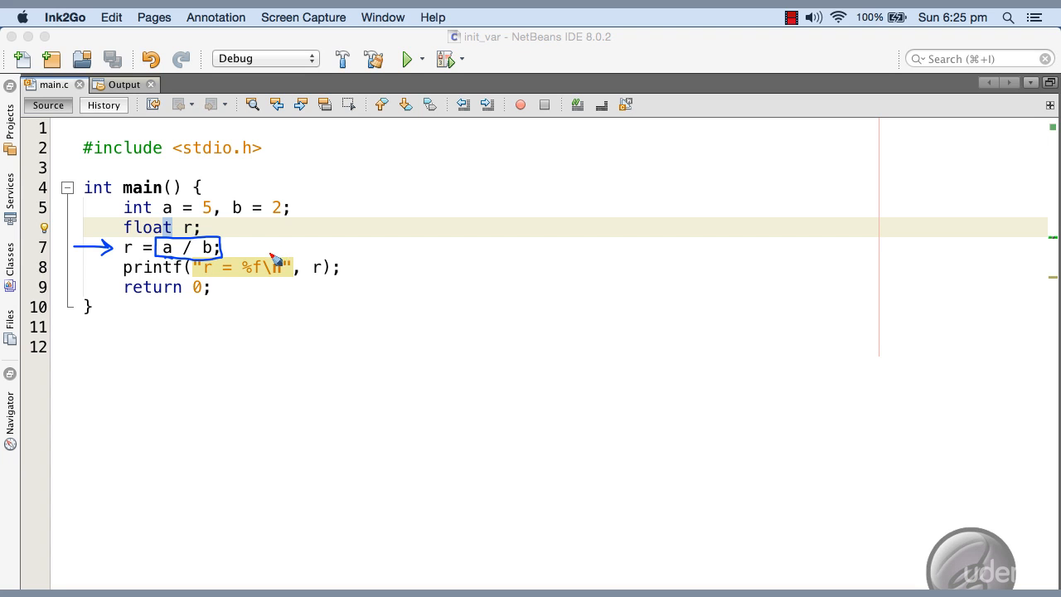
pyautogui.moveTo(314, 285)
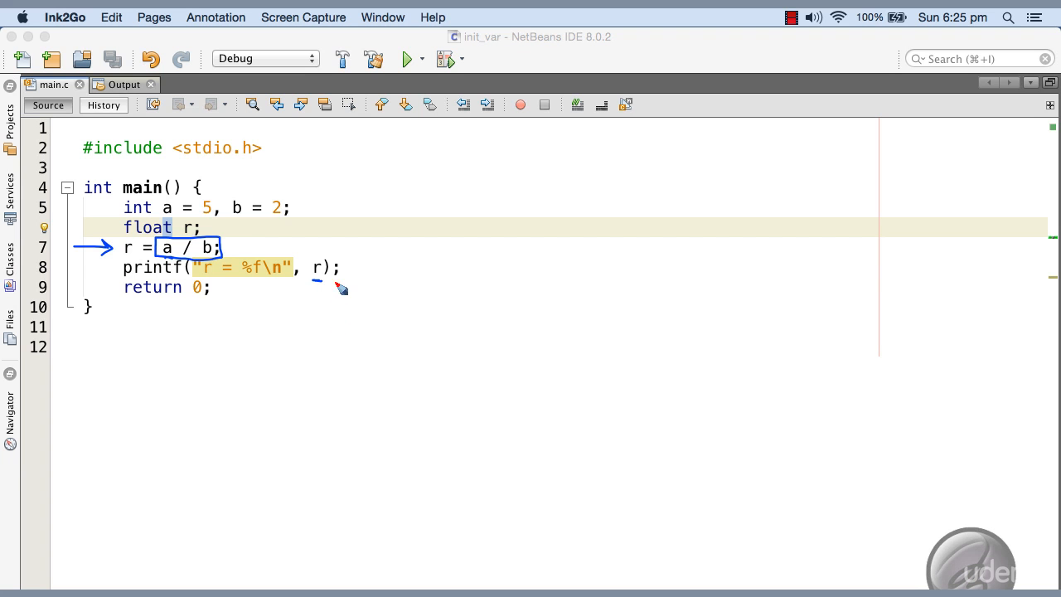
pyautogui.moveTo(425, 207)
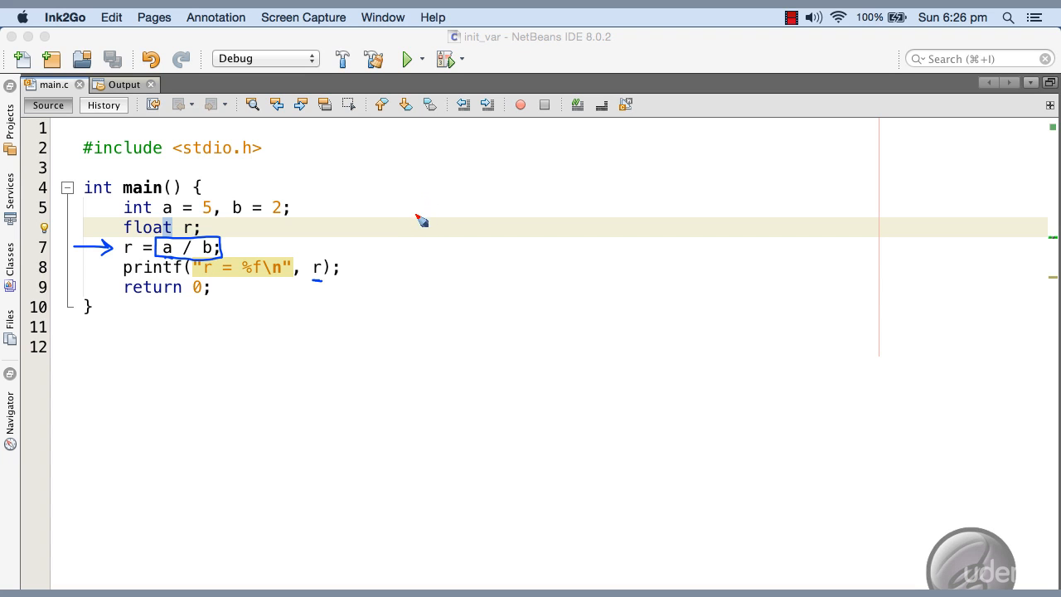
pyautogui.moveTo(414, 227)
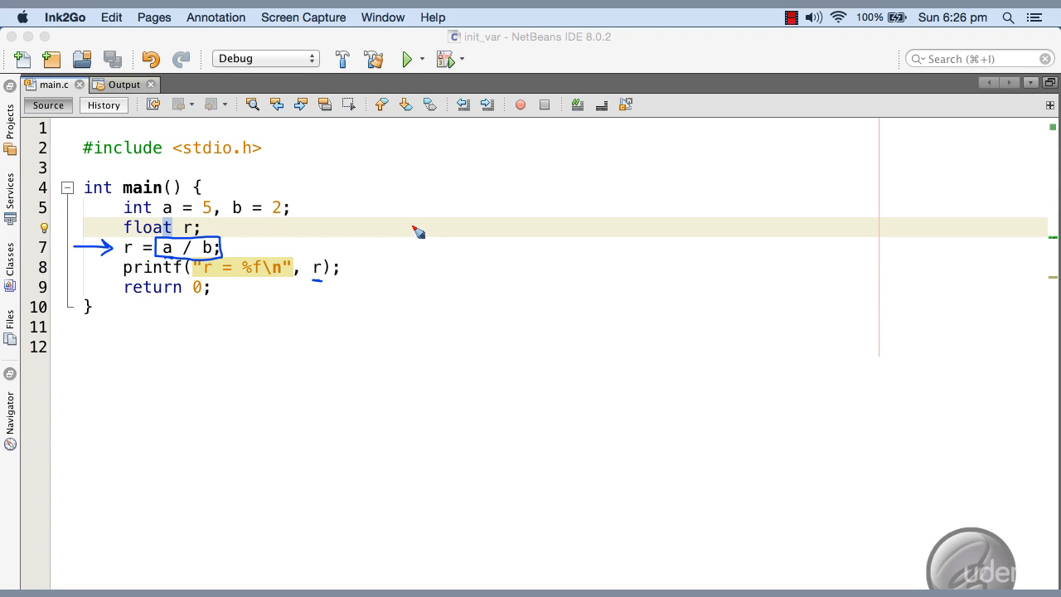
pyautogui.moveTo(415, 238)
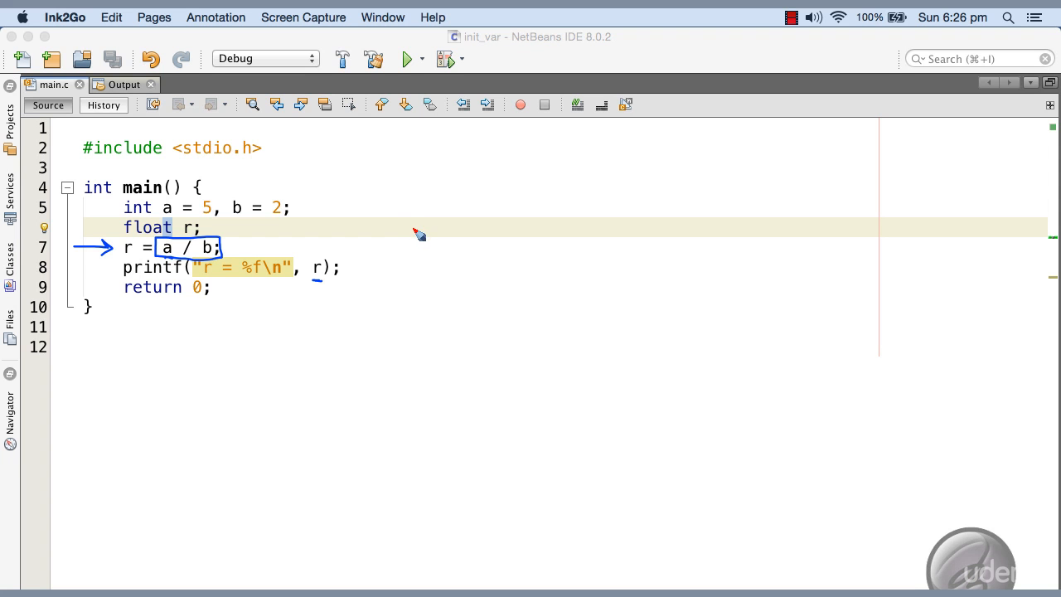
pyautogui.moveTo(417, 236)
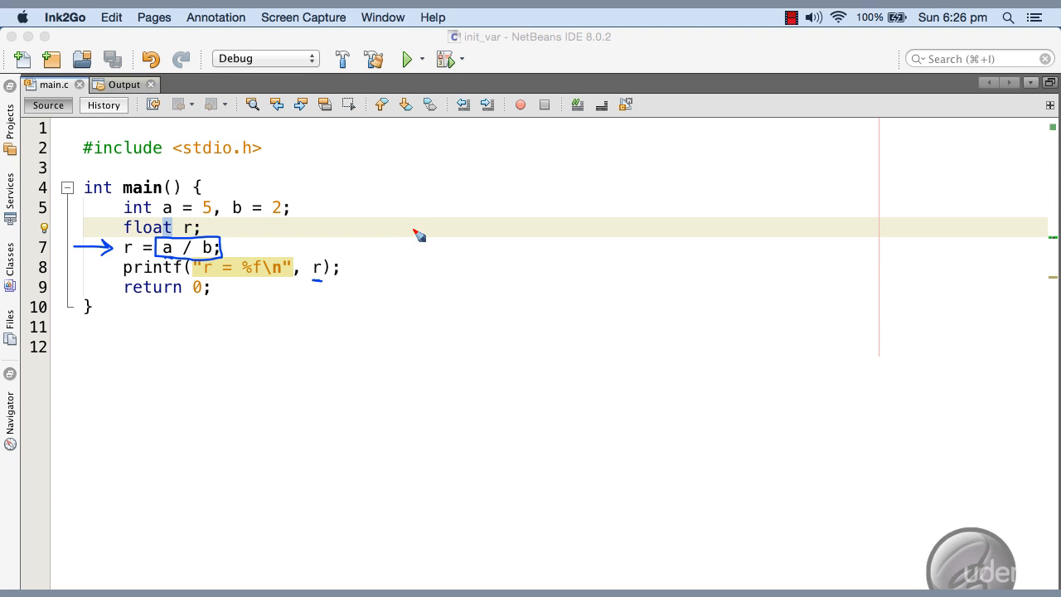
pyautogui.moveTo(429, 230)
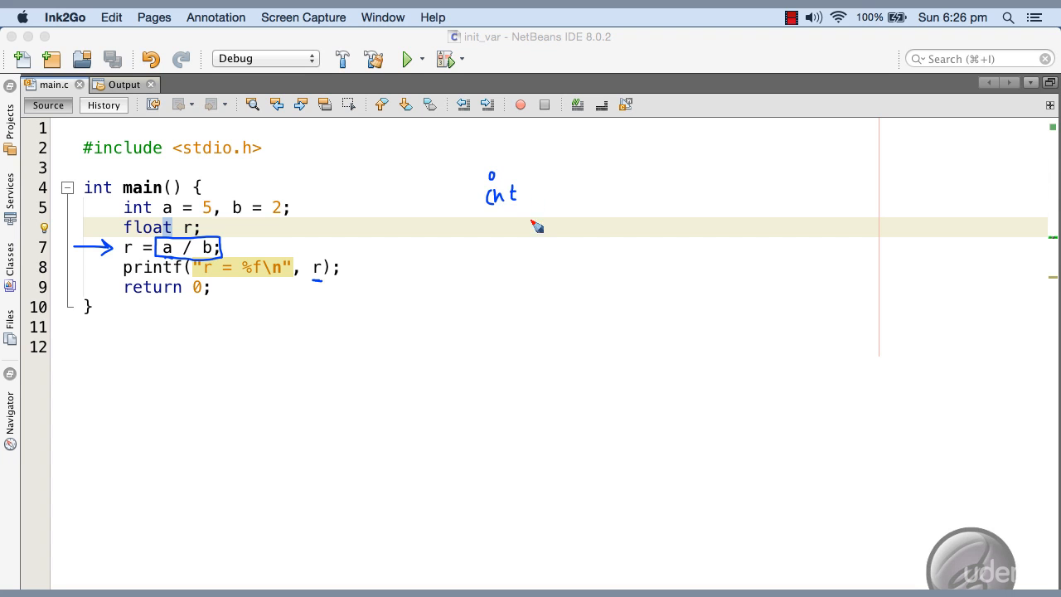
pyautogui.moveTo(487, 230)
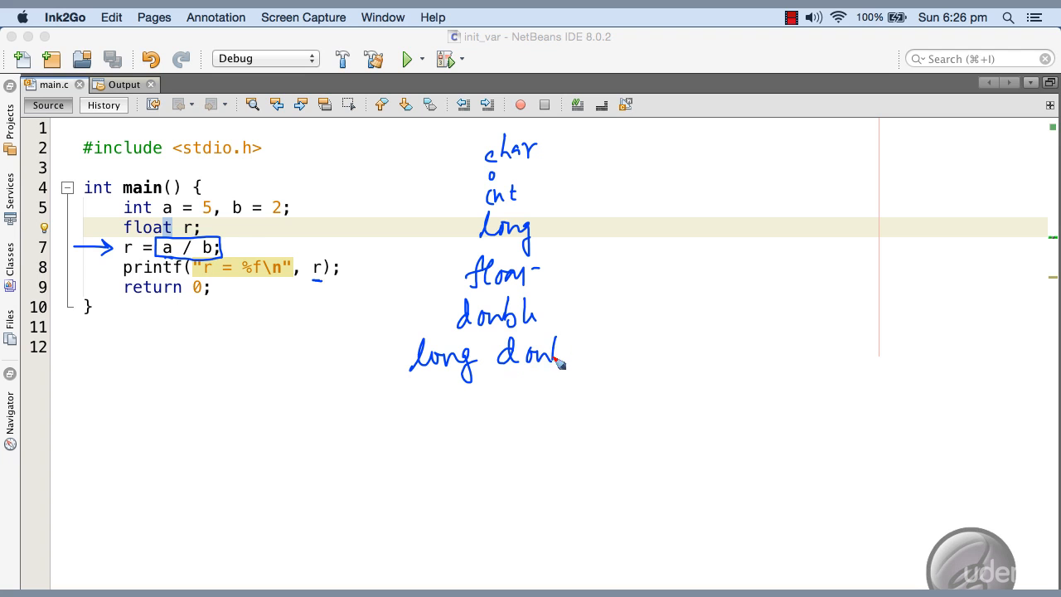
# Draw a downward arrow beside the handwritten C type list ending in long double
pyautogui.moveTo(578, 145); pyautogui.dragTo(576, 278)
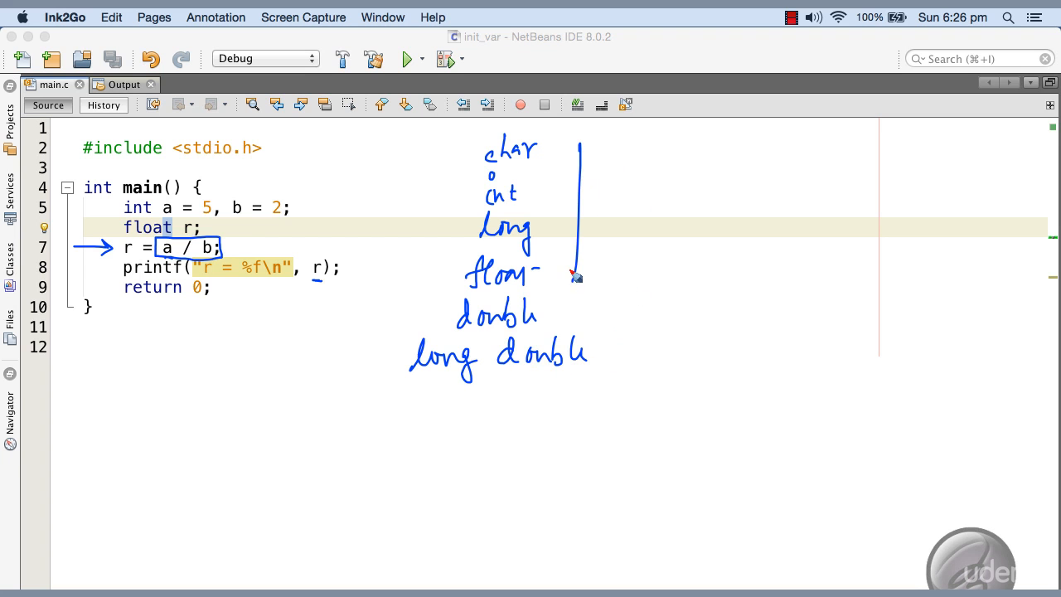
pyautogui.moveTo(580, 428)
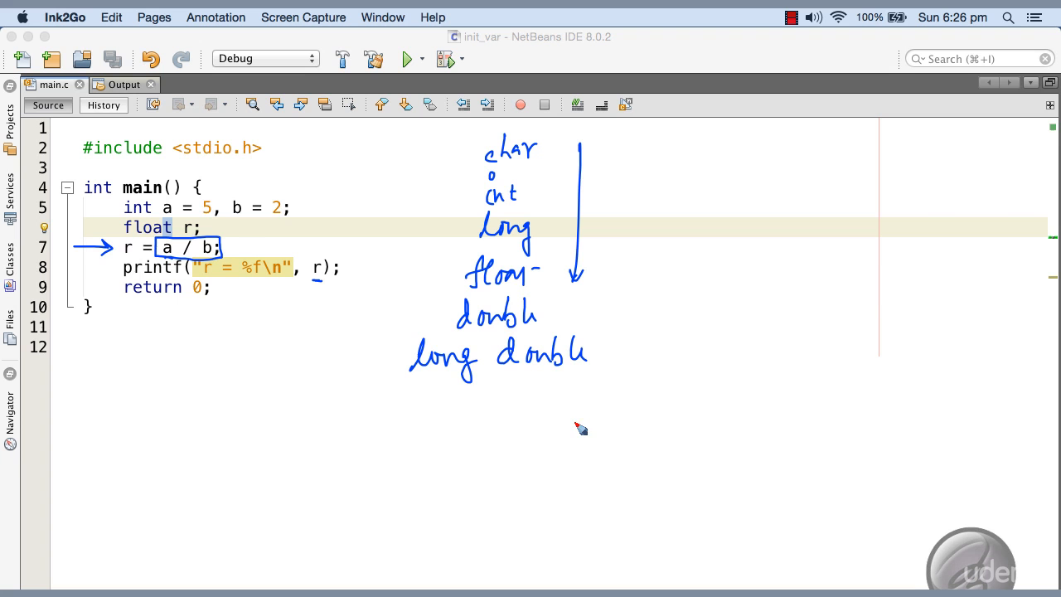
pyautogui.moveTo(438, 268)
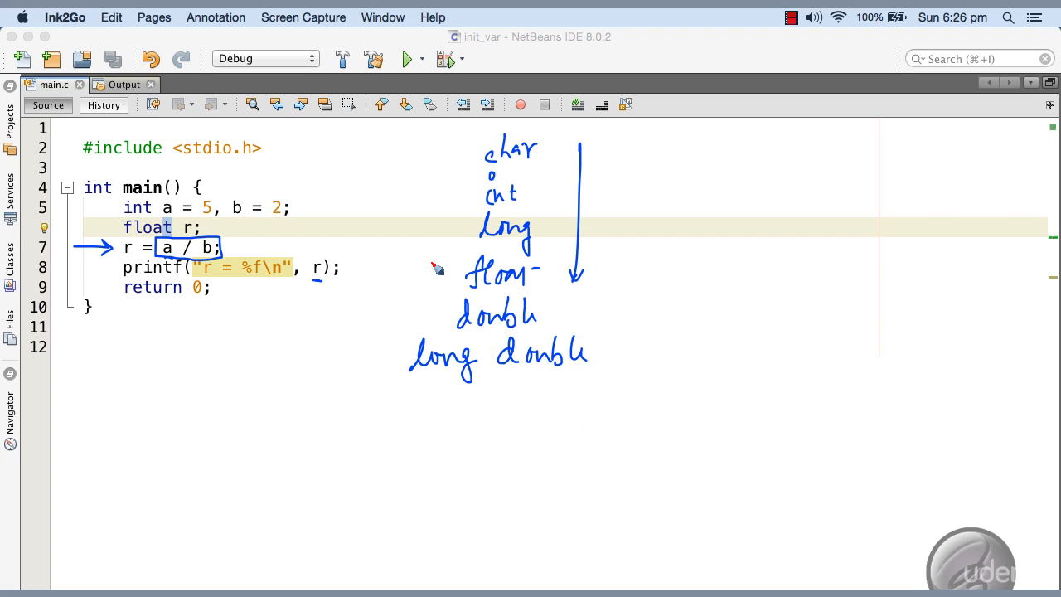
pyautogui.moveTo(564, 424)
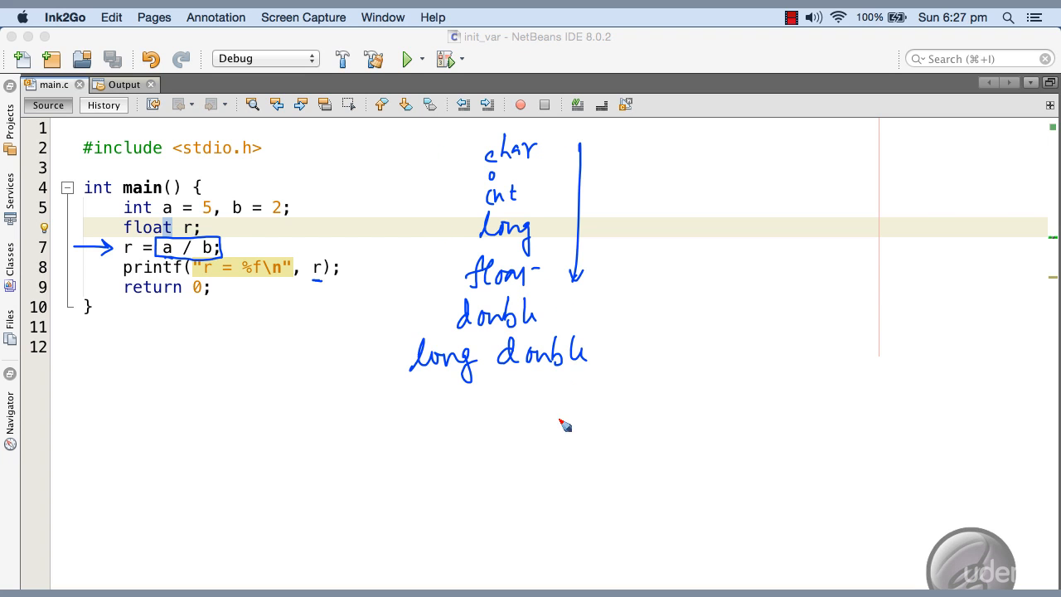
pyautogui.moveTo(555, 348)
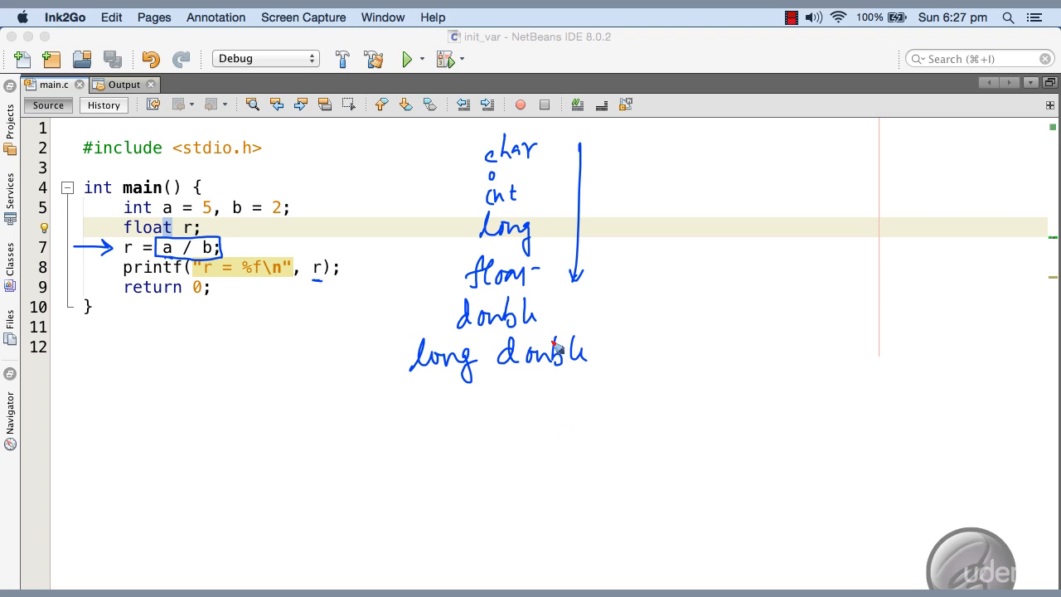
pyautogui.moveTo(547, 236)
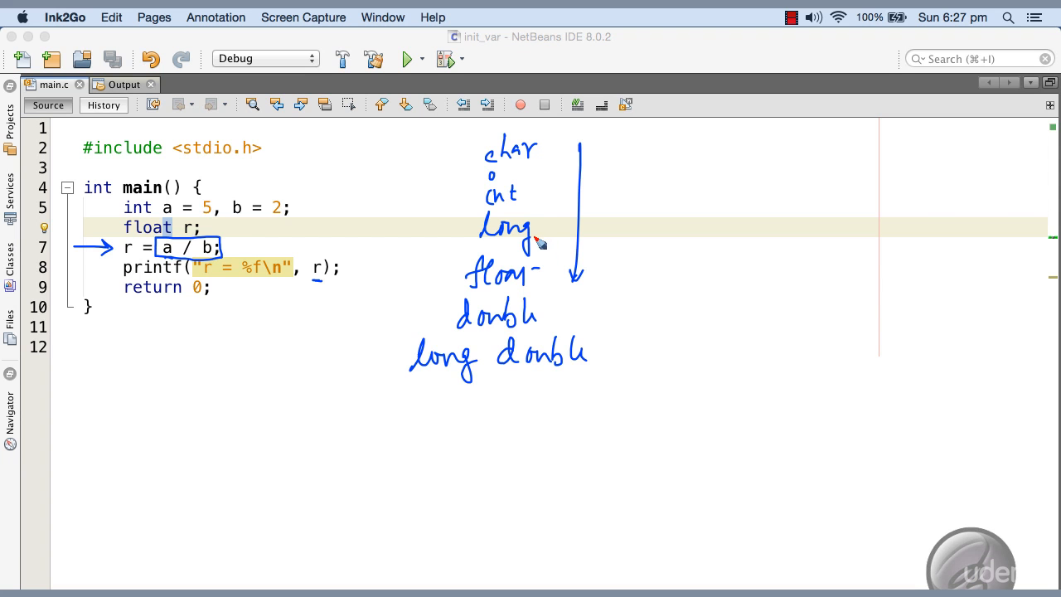
pyautogui.moveTo(560, 242)
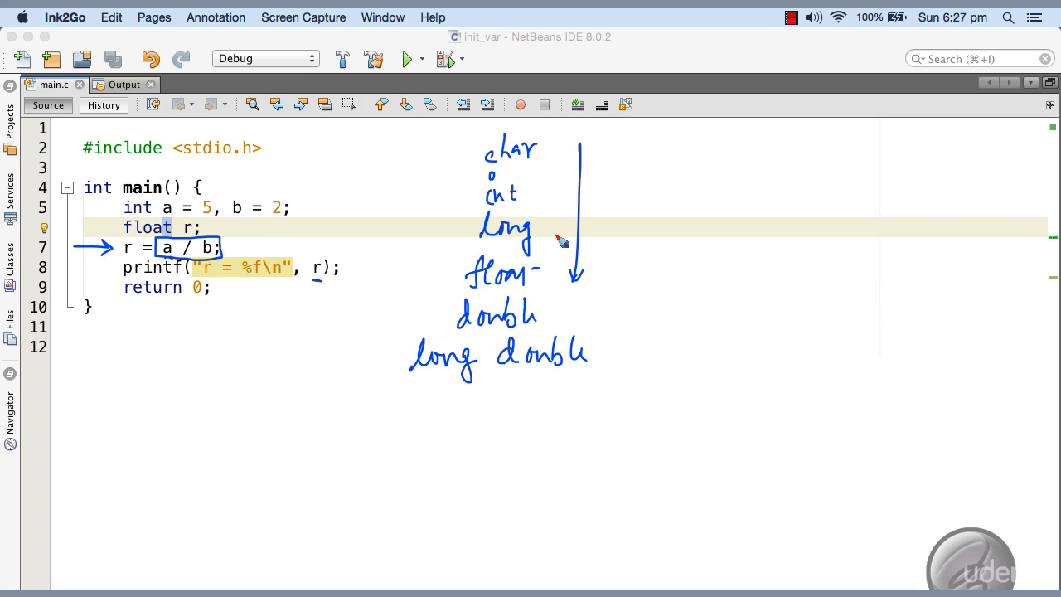
pyautogui.moveTo(563, 239)
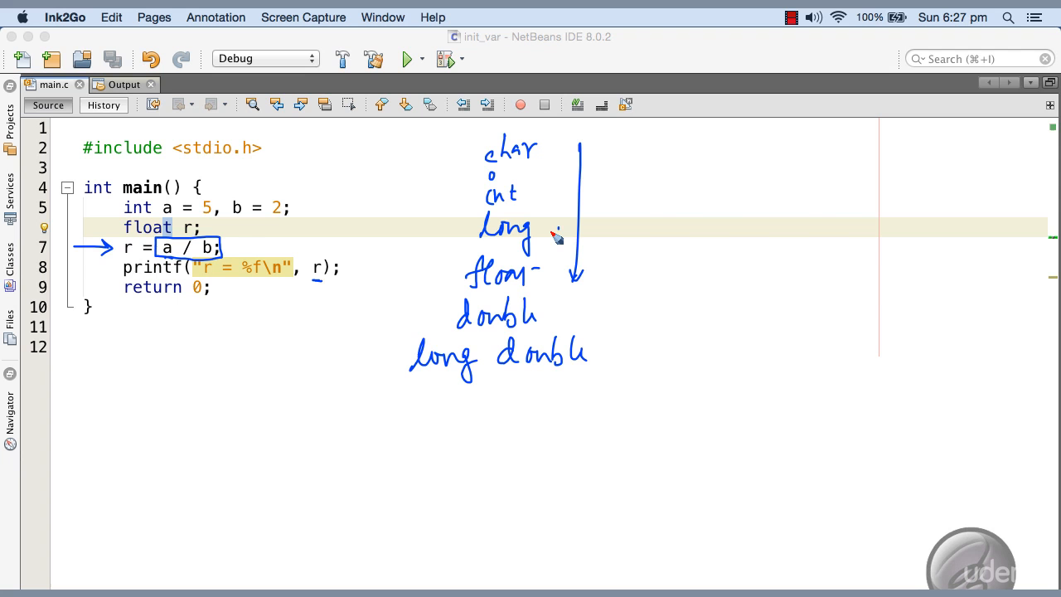
pyautogui.moveTo(543, 564)
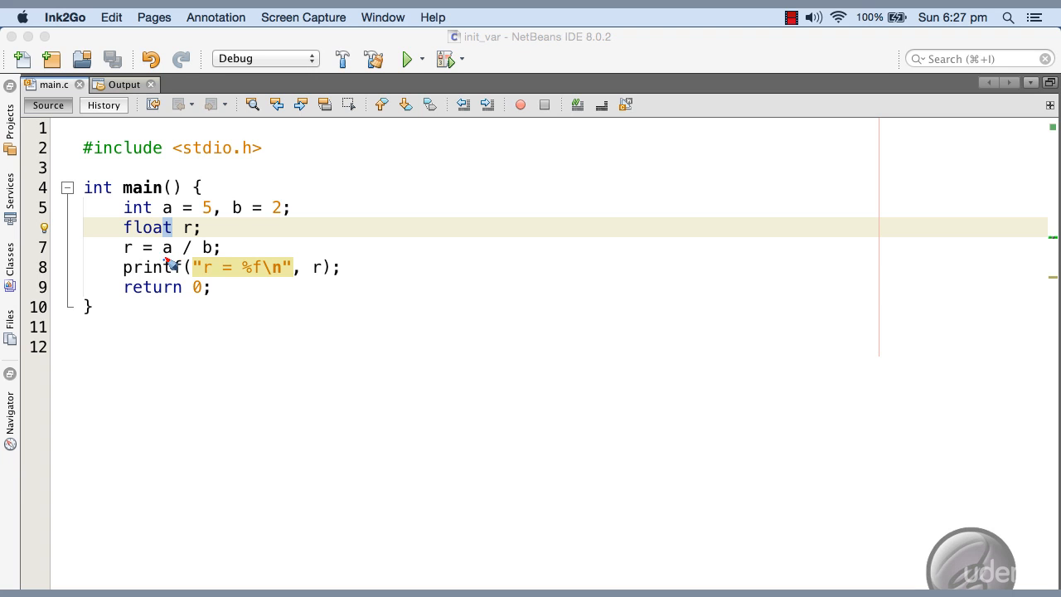
pyautogui.moveTo(206, 360)
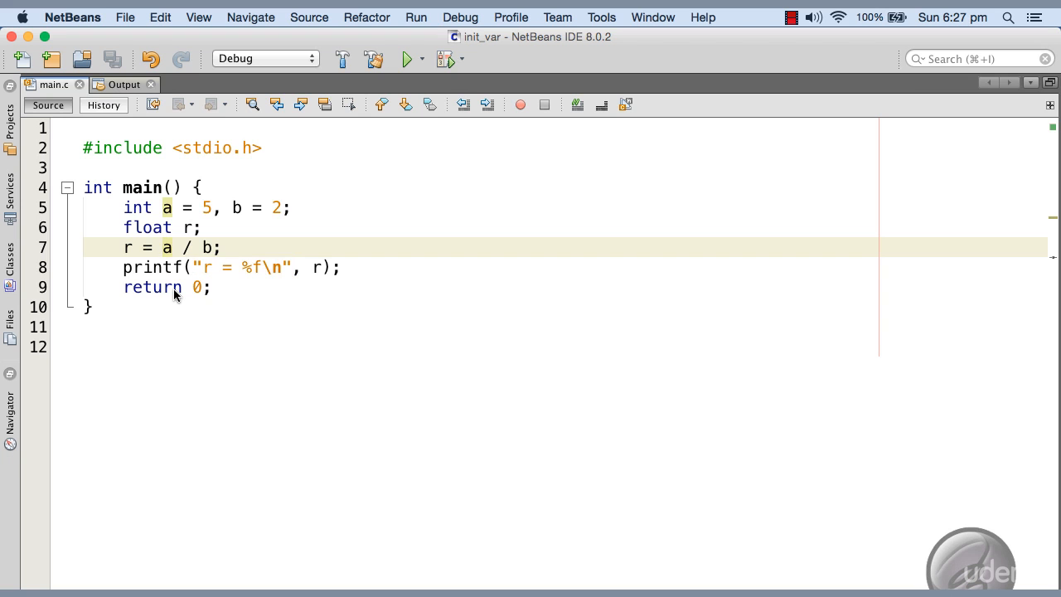
# Insert a (float) cast before a on line 7: r = (float)a / b;
pyautogui.write('()')
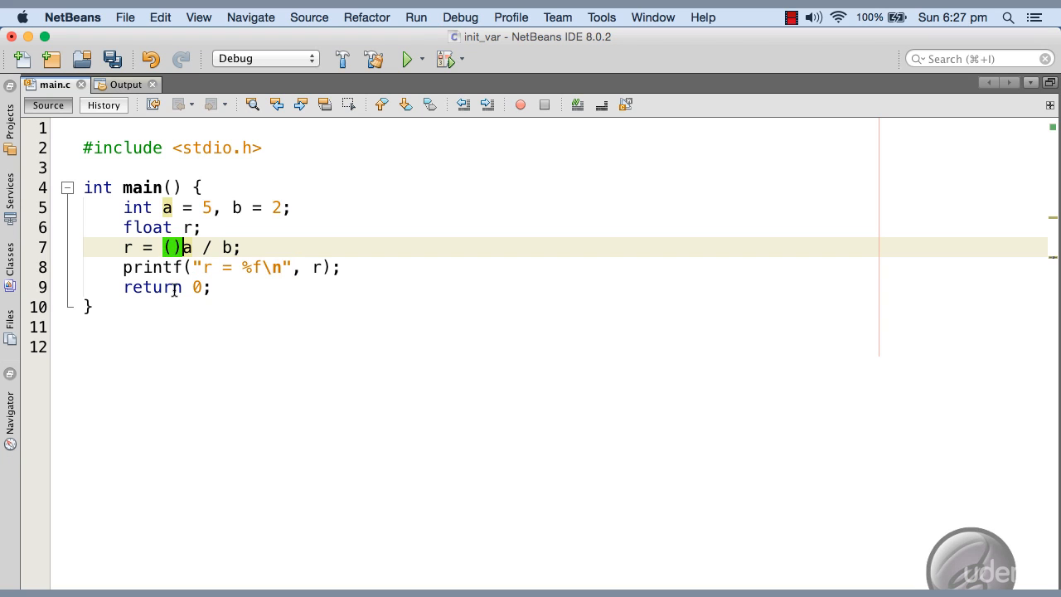
pyautogui.write('float')
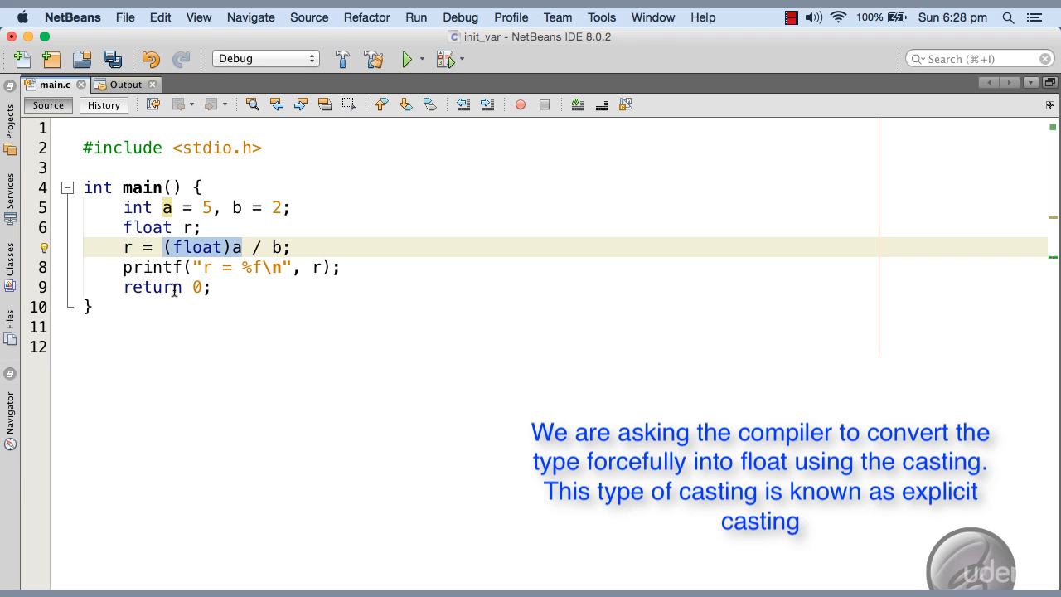
pyautogui.click(161, 247)
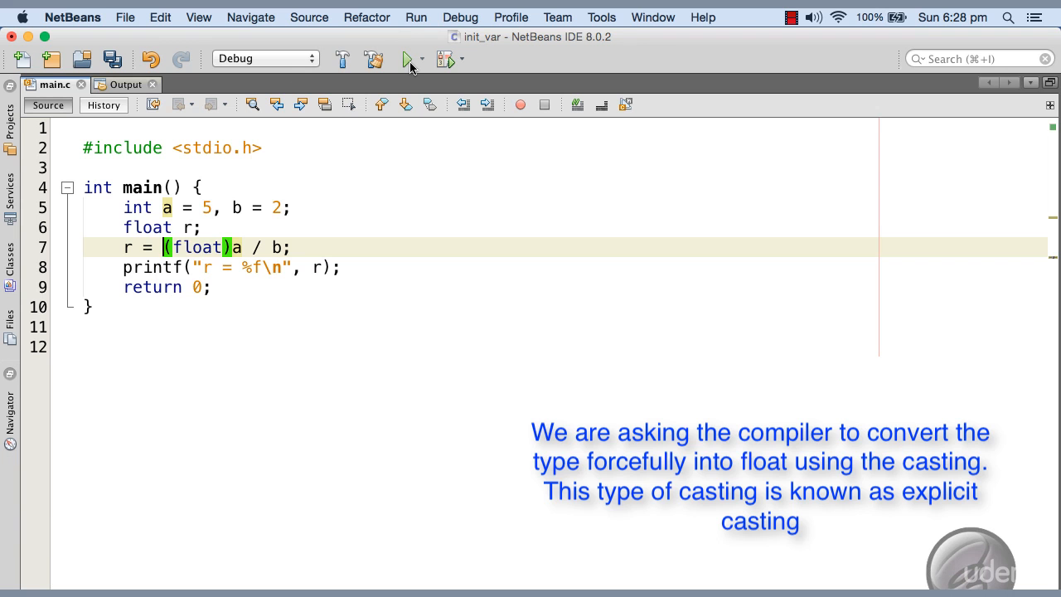
# Run to get r = 2.500000, then move the cast to b and rerun
pyautogui.click(406, 58)
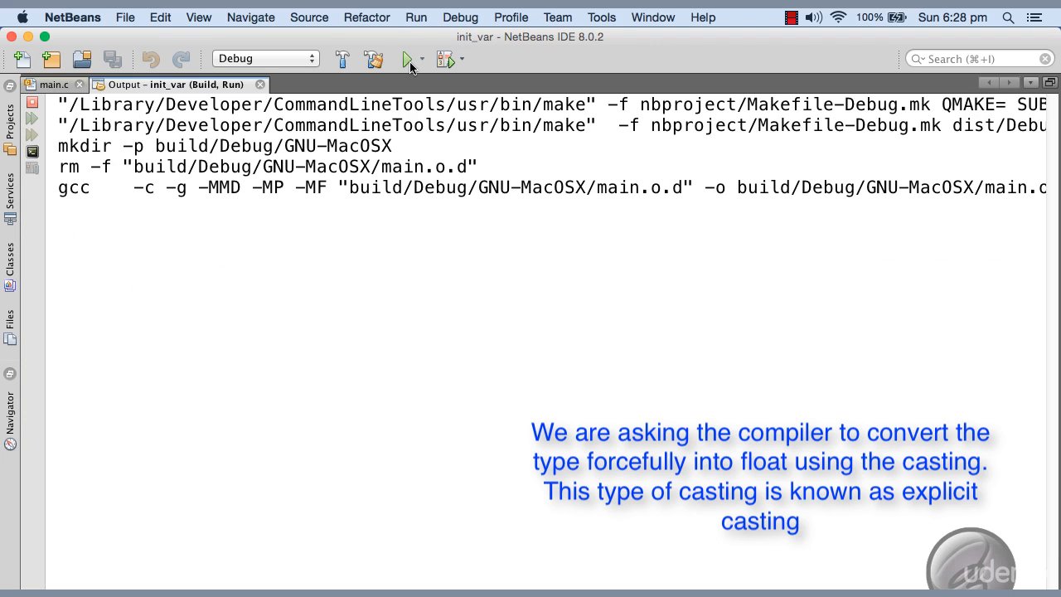
pyautogui.click(407, 59)
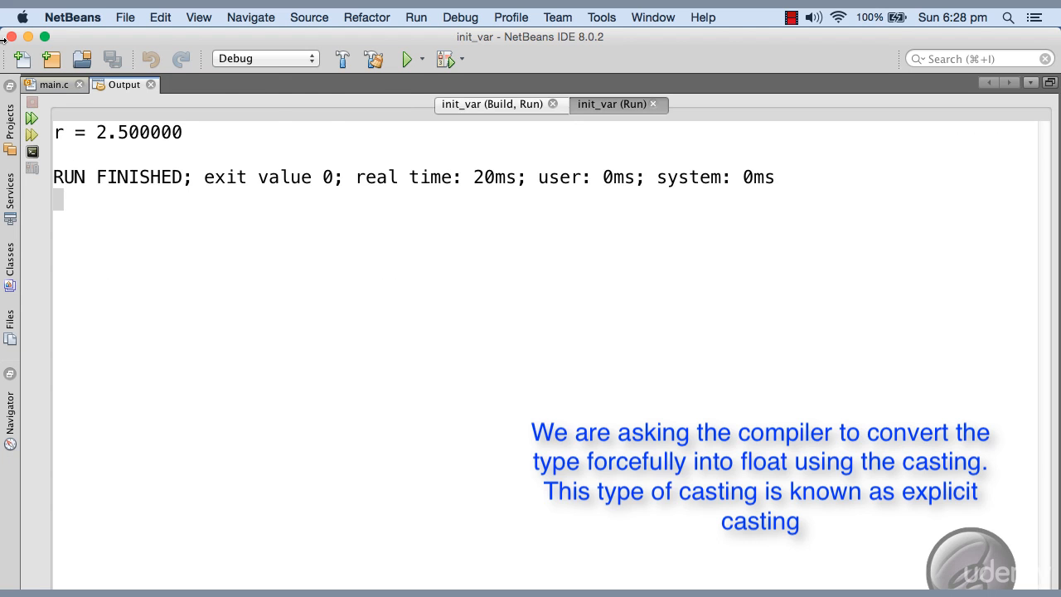
pyautogui.click(48, 84)
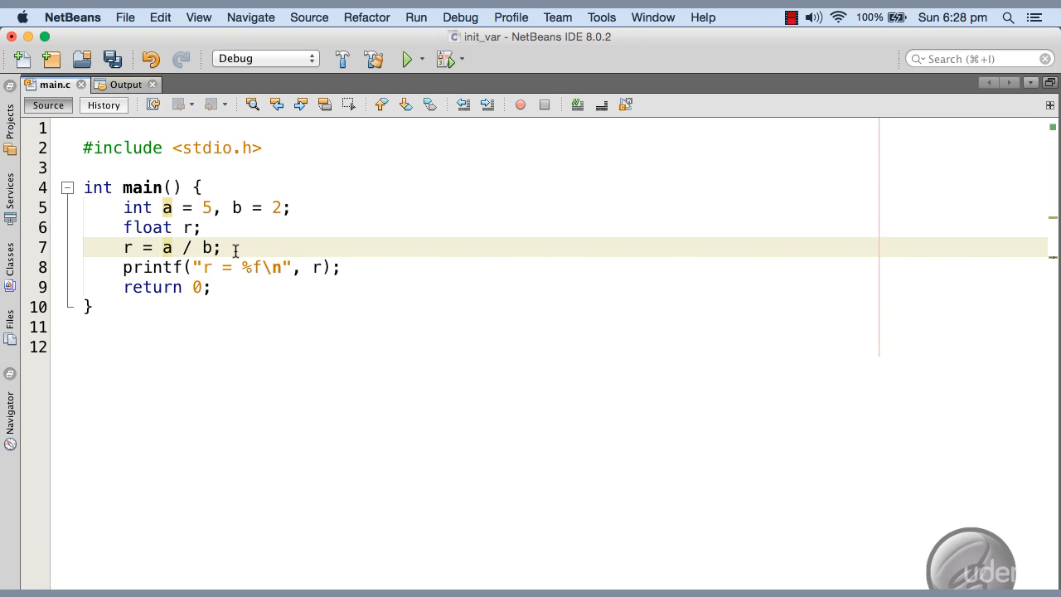
pyautogui.write('(float)')
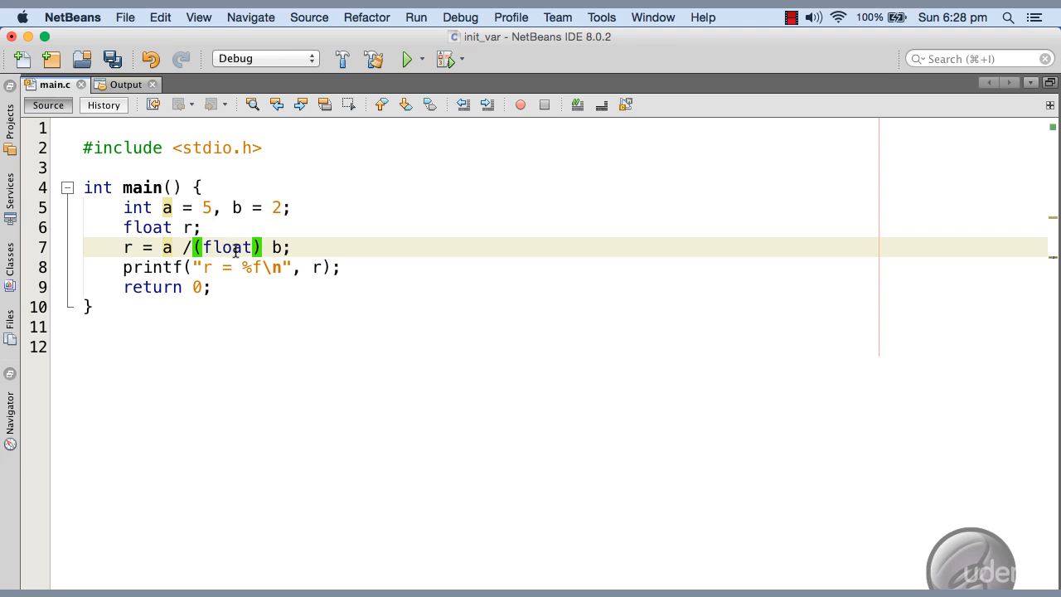
pyautogui.click(406, 59)
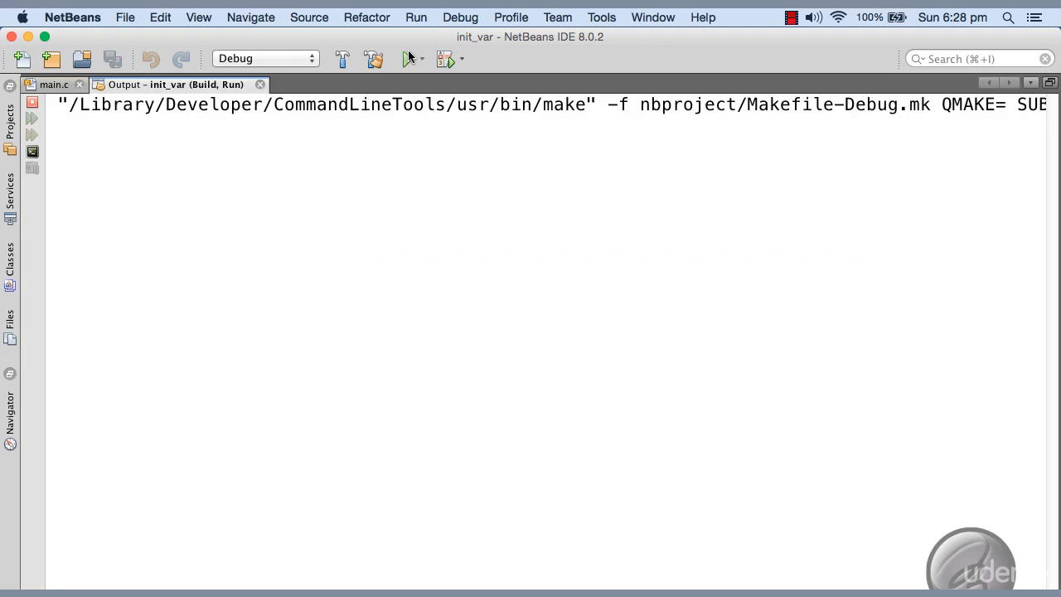